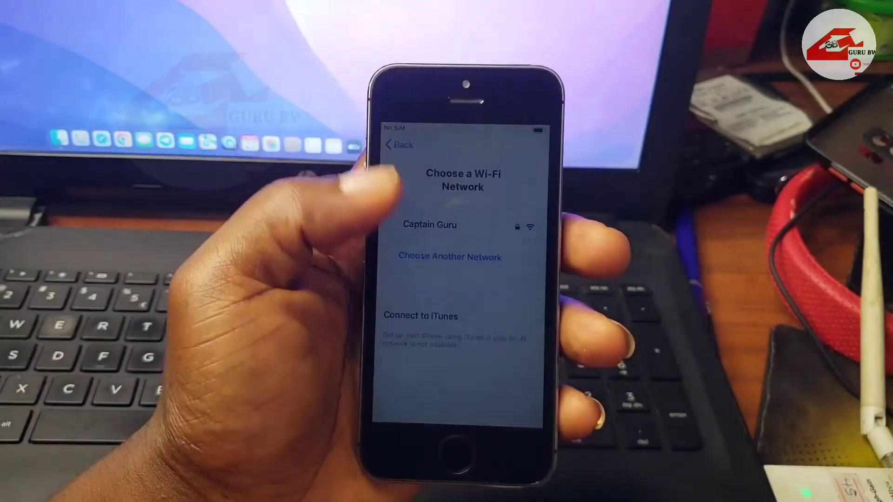
Step: Launch SMD Universal Activator 3.1 so it shows its app ID and awaits a device
click(429, 225)
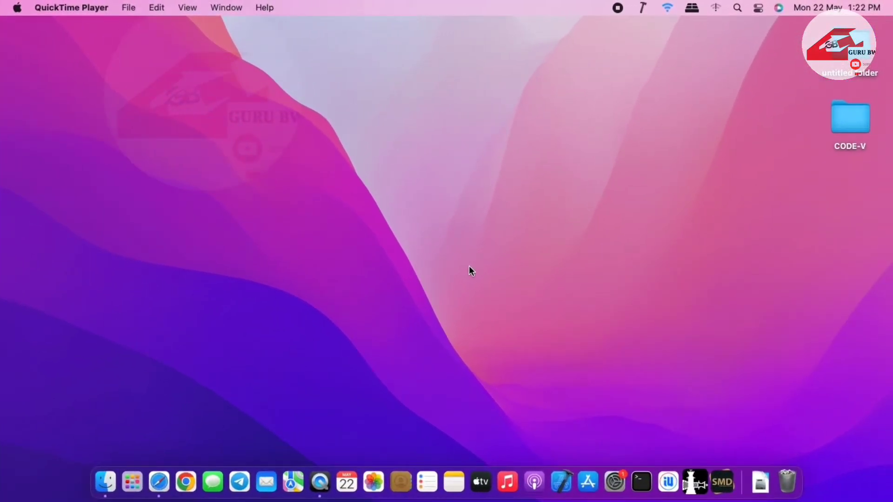
mouse_move(133, 489)
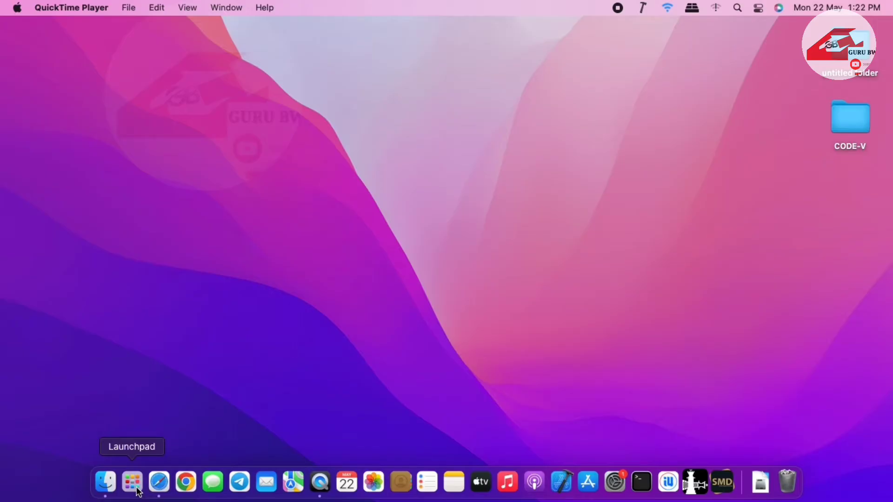
click(132, 482)
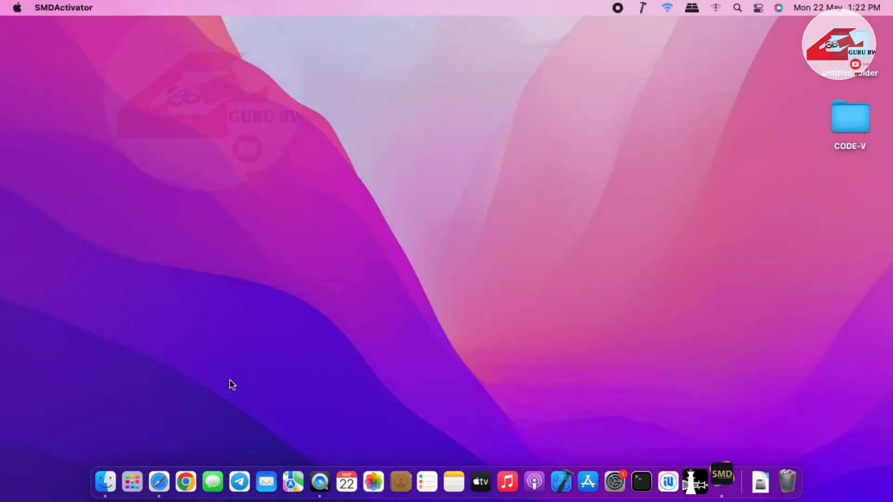
click(722, 482)
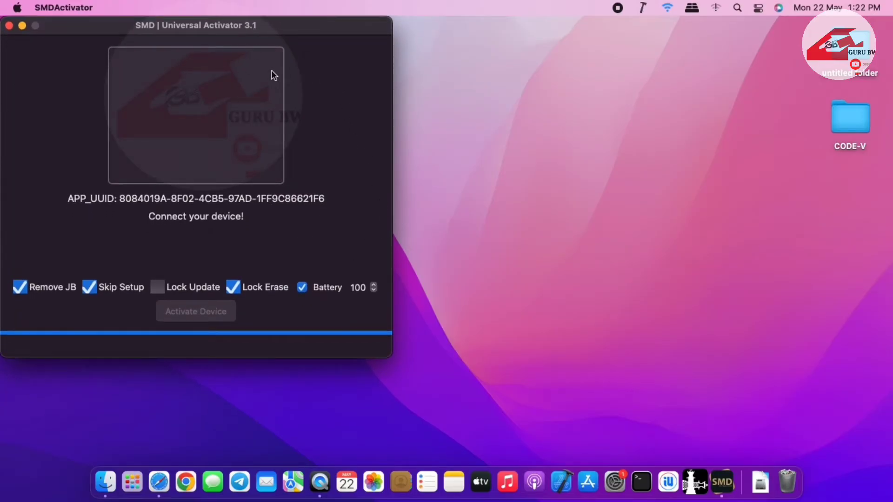
mouse_move(256, 142)
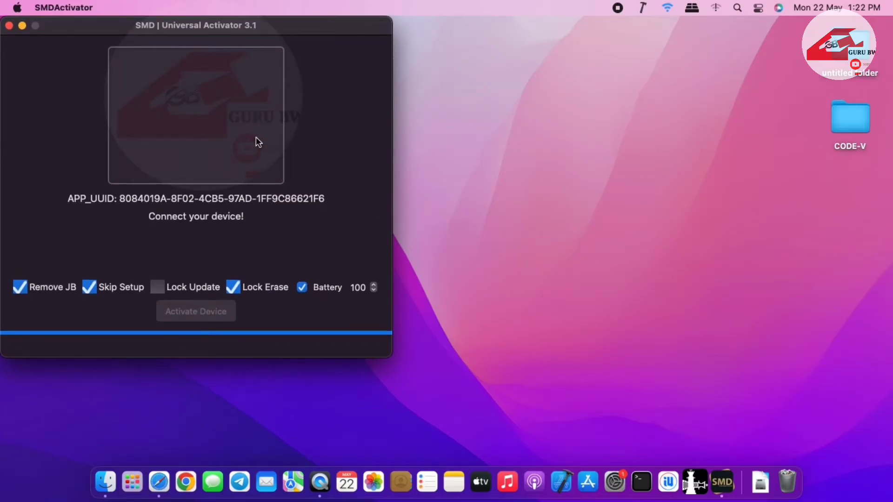
mouse_move(739, 436)
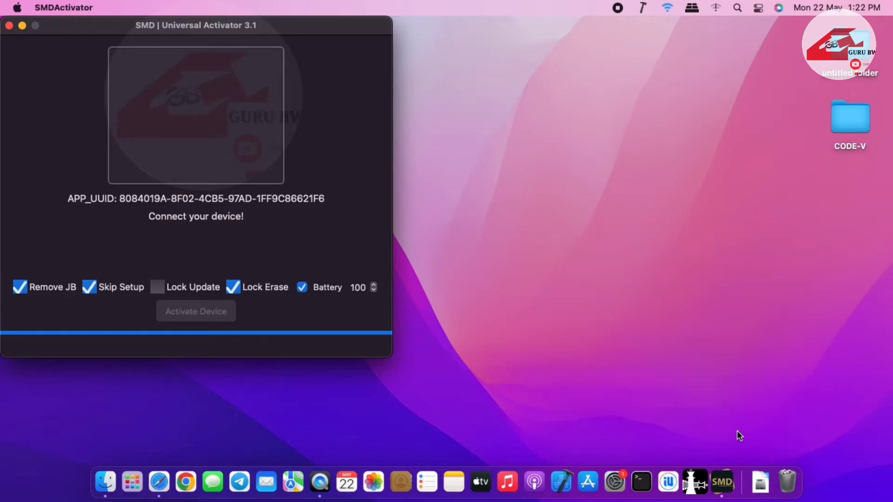
mouse_move(538, 379)
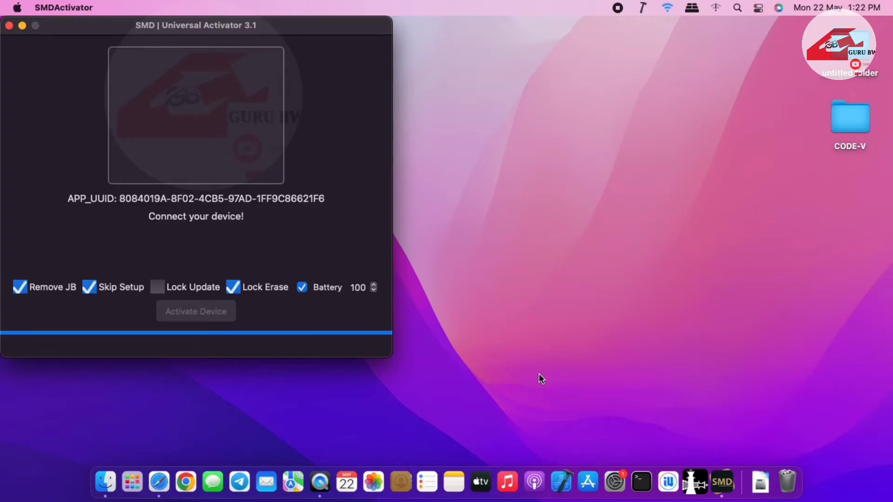
mouse_move(695, 484)
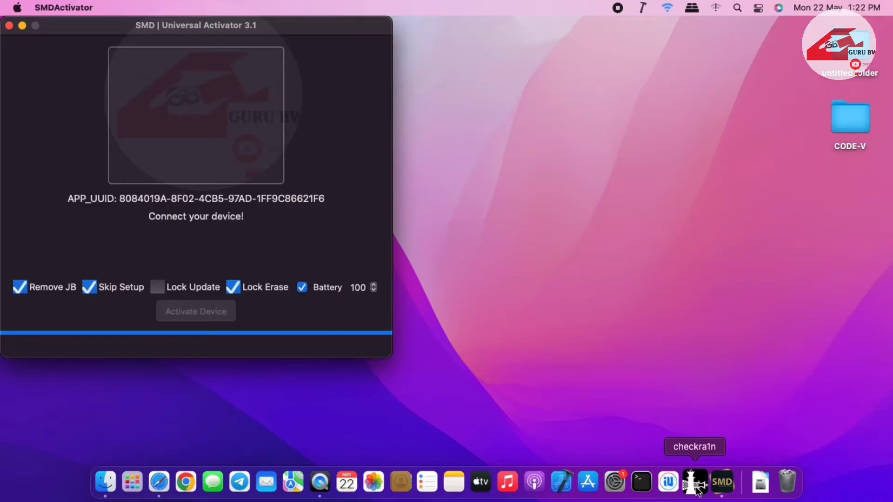
Step: Start checkra1n on the iPhone 5s, enter recovery mode, and reach the DFU instructions
click(693, 483)
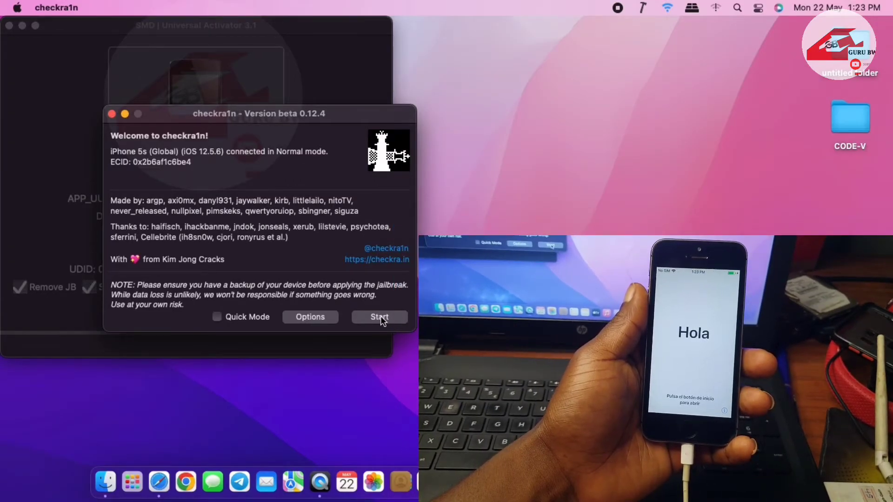
click(380, 317)
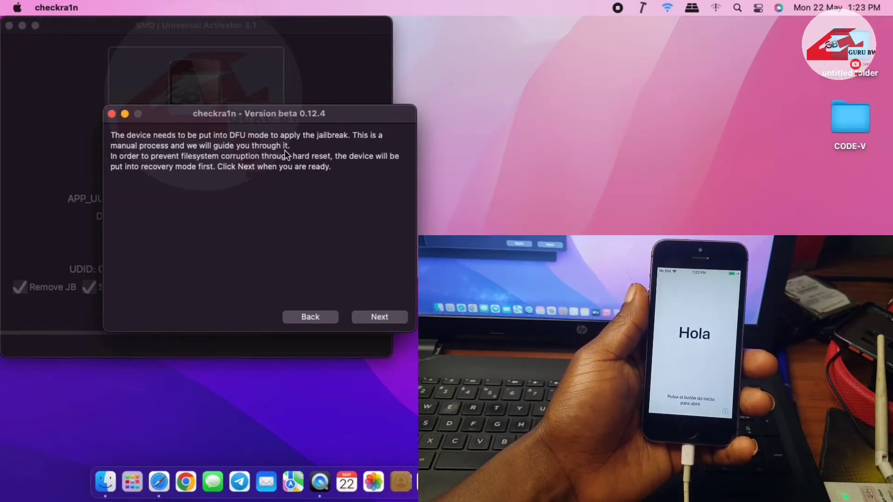
click(380, 316)
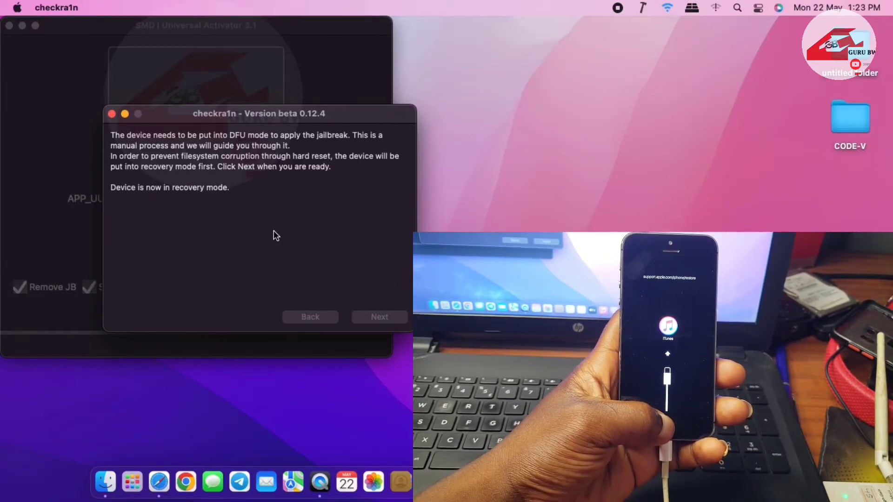
click(379, 317)
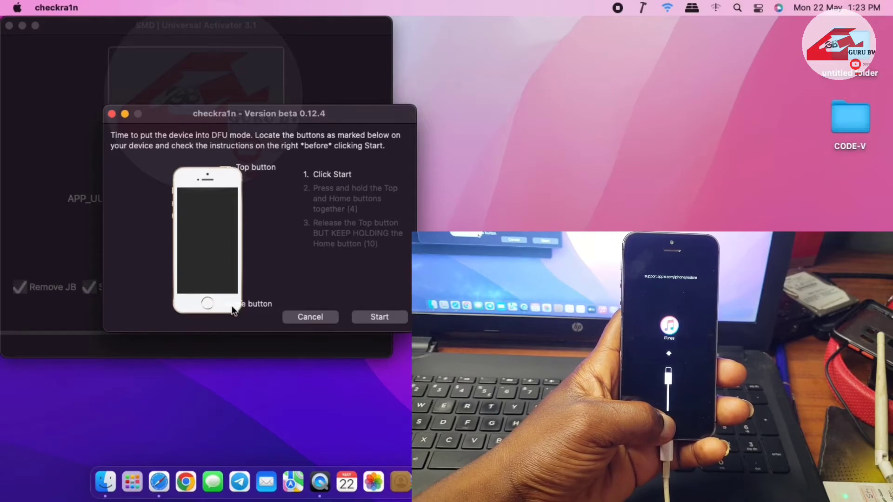
Step: Put the iPhone 5s into DFU mode, let checkra1n reach 'All Done', and close it
click(380, 317)
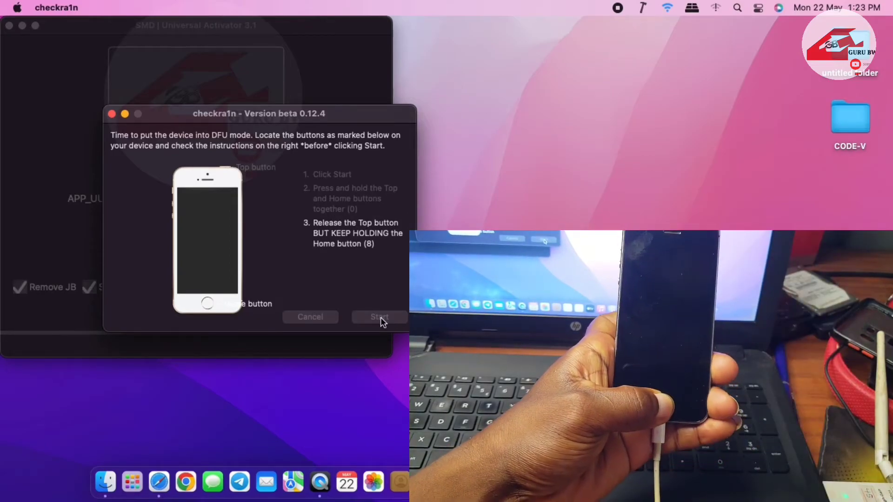
click(379, 317)
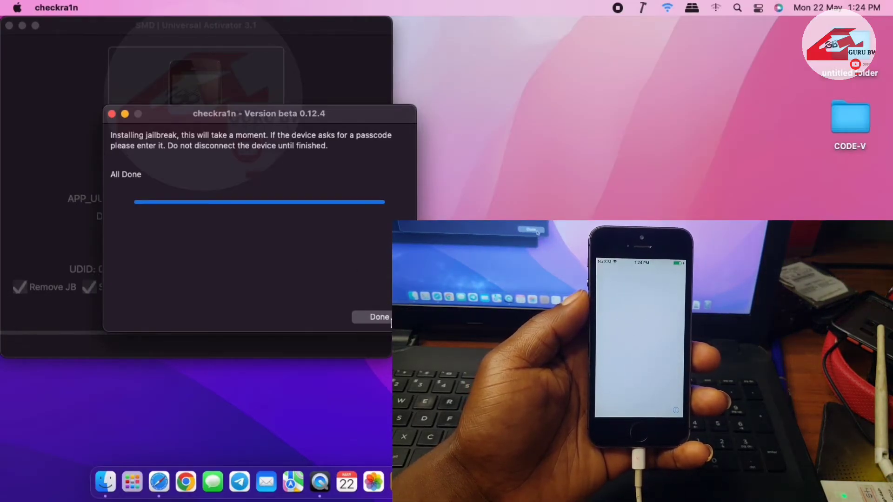
click(379, 317)
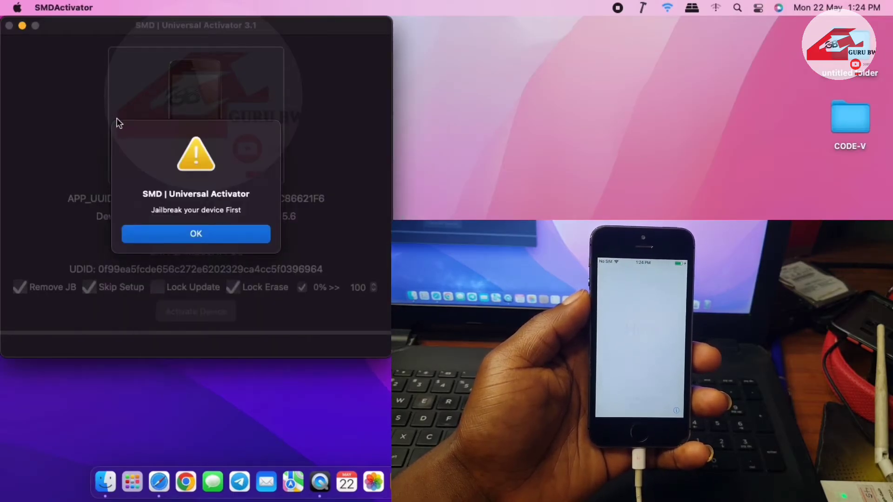
Step: Dismiss the repeated 'Jailbreak your device First' alerts until the activator begins checking
click(195, 234)
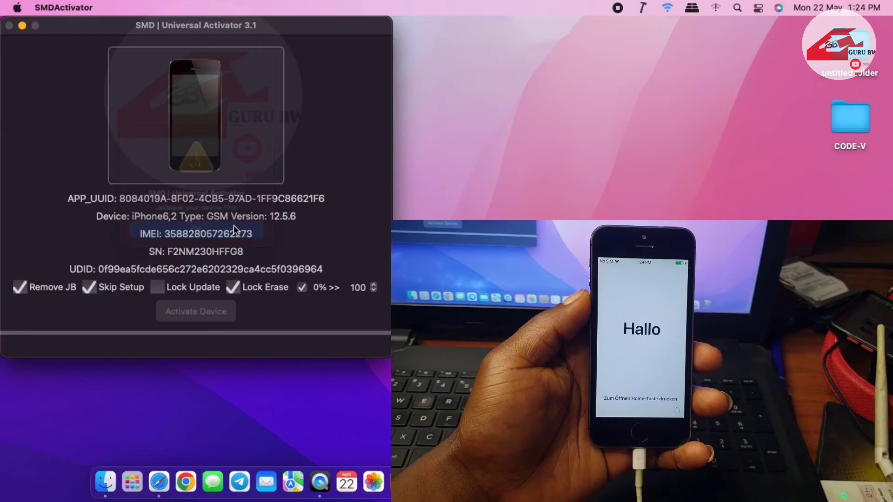
click(195, 311)
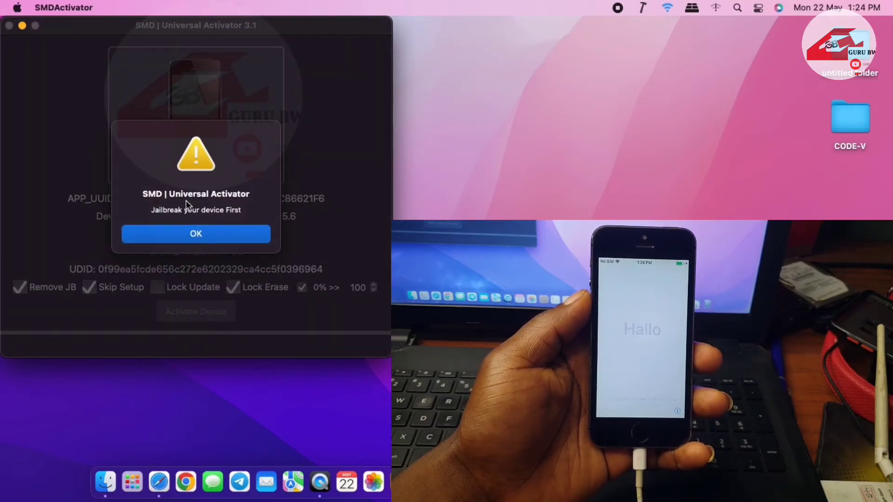
click(195, 234)
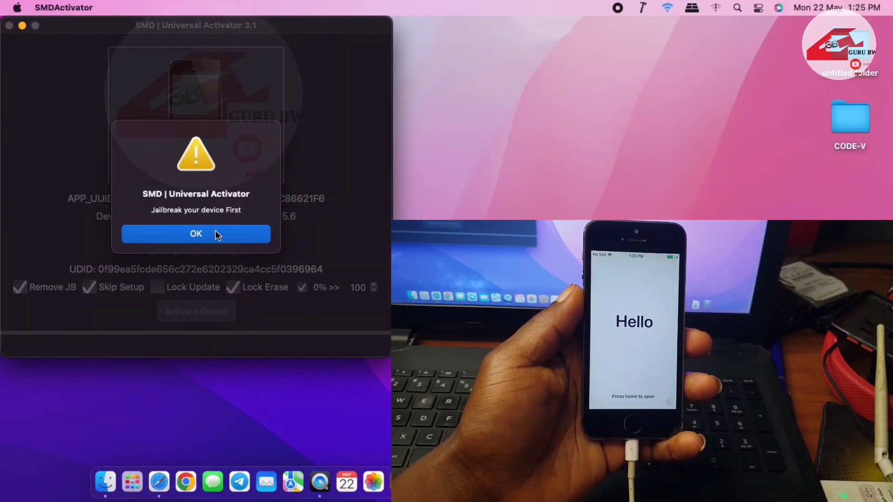
click(216, 239)
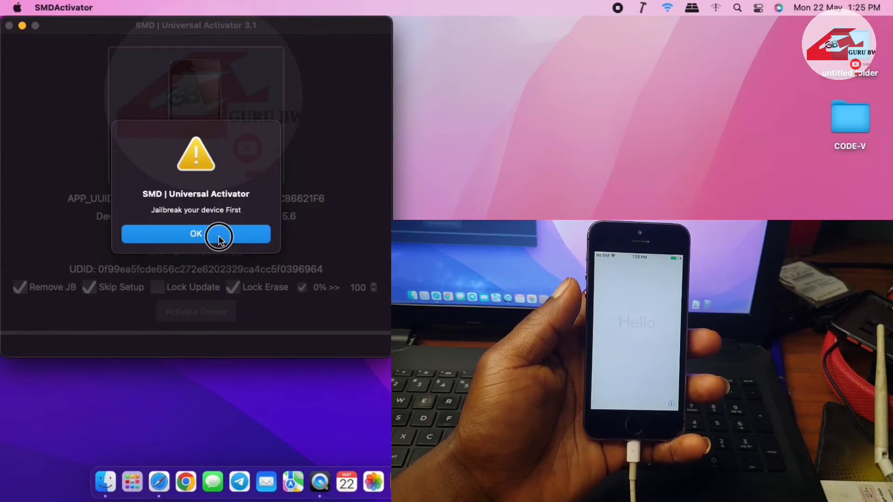
click(196, 234)
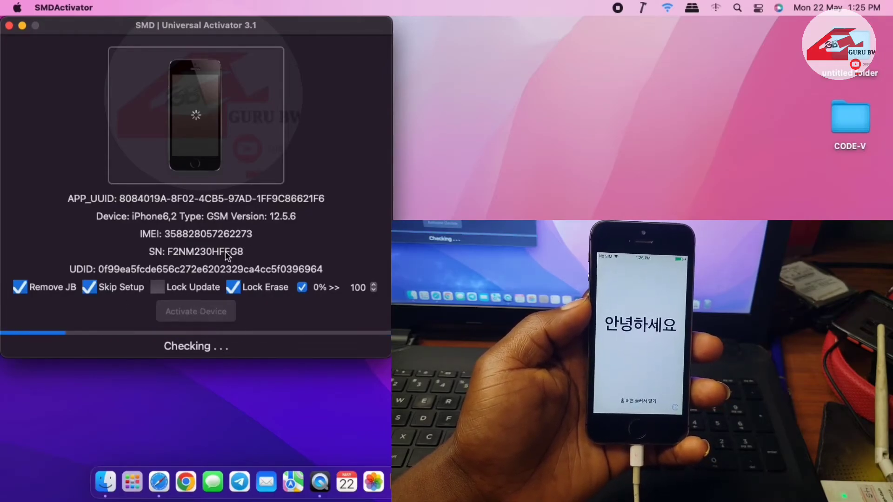
mouse_move(238, 483)
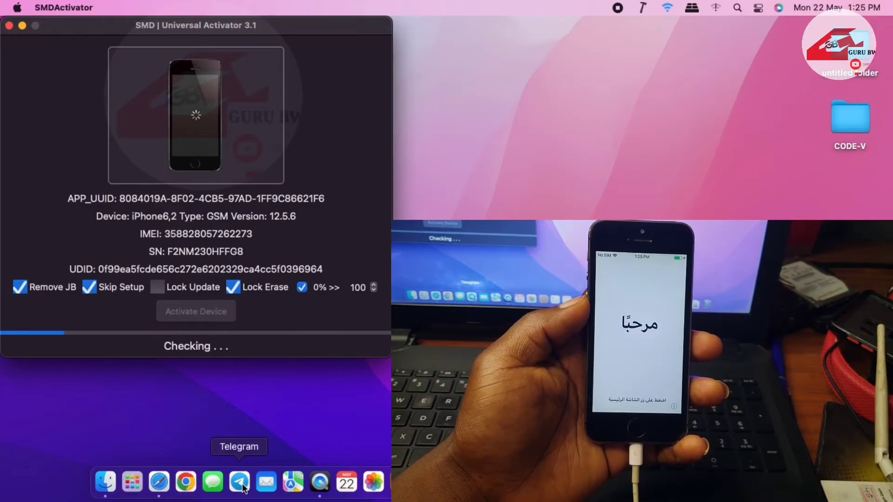
click(239, 482)
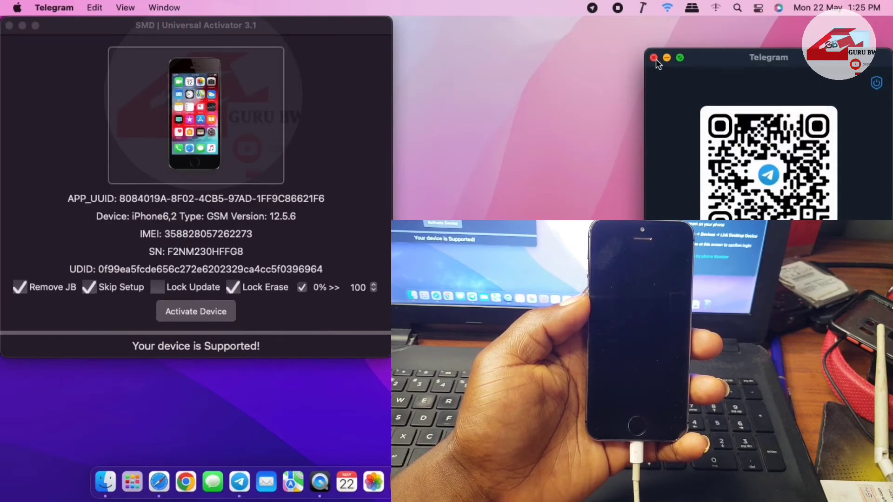
Step: Close the Telegram window while the activator finishes checking the iPhone
click(653, 57)
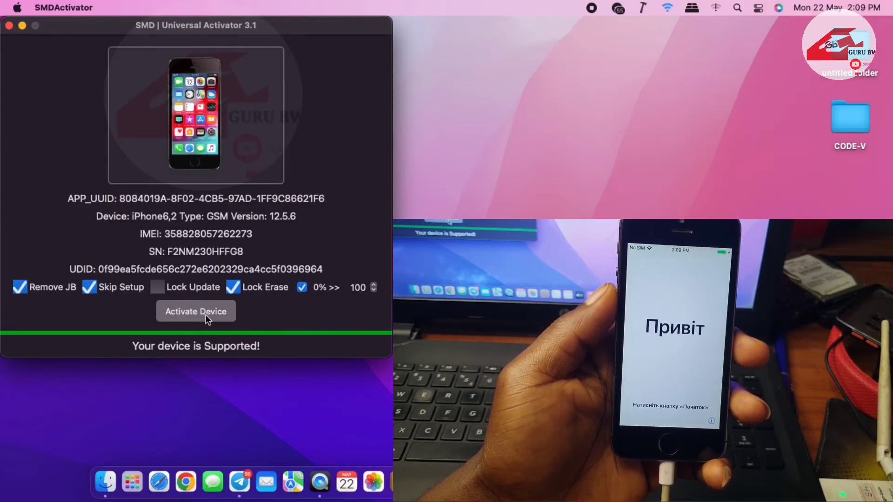
Step: Activate the iPhone 5s and dismiss the 'Your device Activated!' alert
click(196, 311)
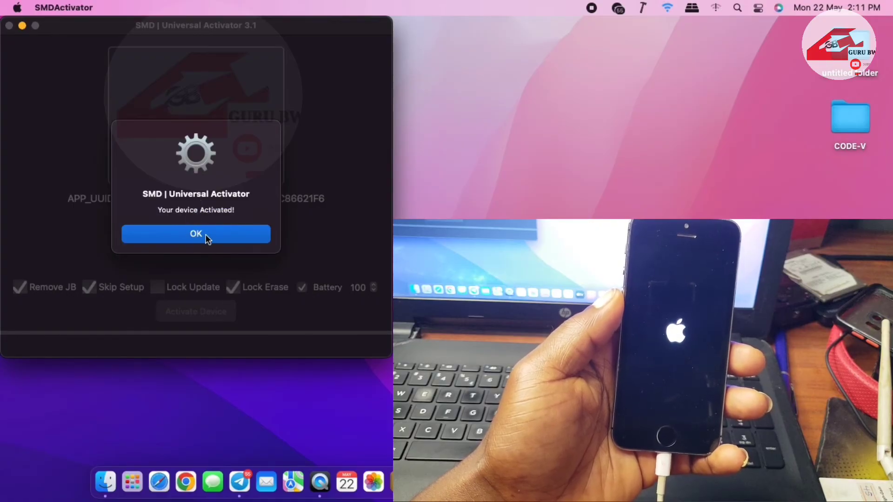
click(196, 234)
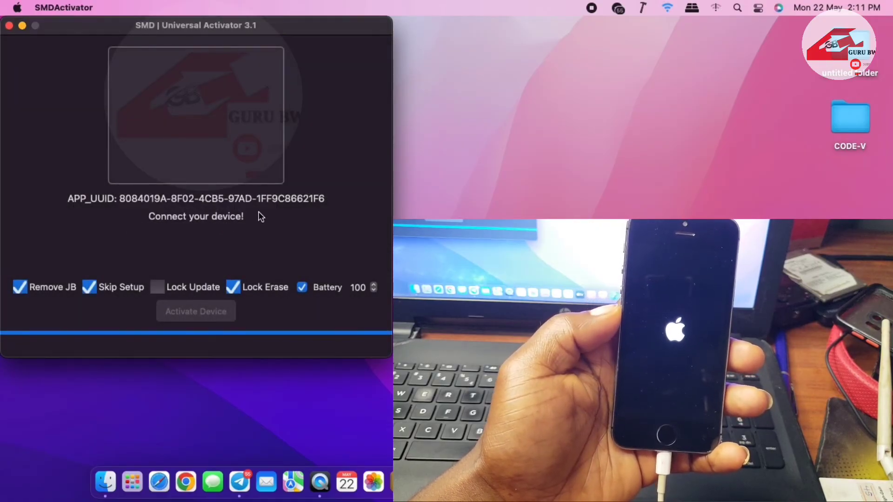